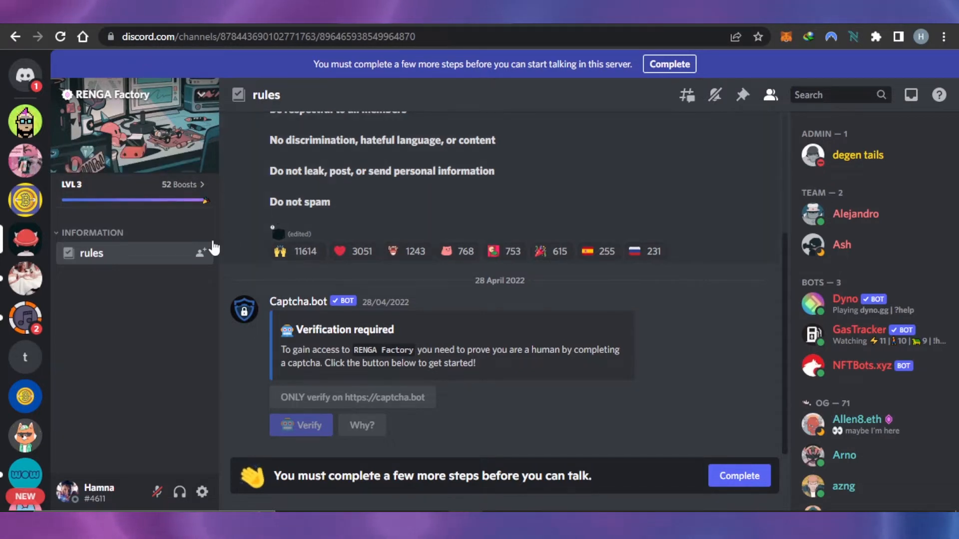
pyautogui.moveTo(3, 268)
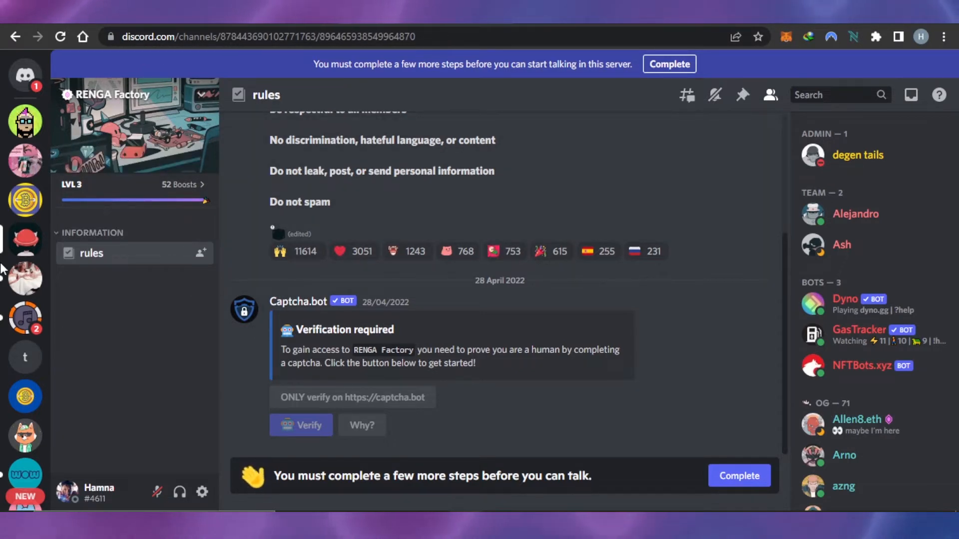
pyautogui.moveTo(25, 199)
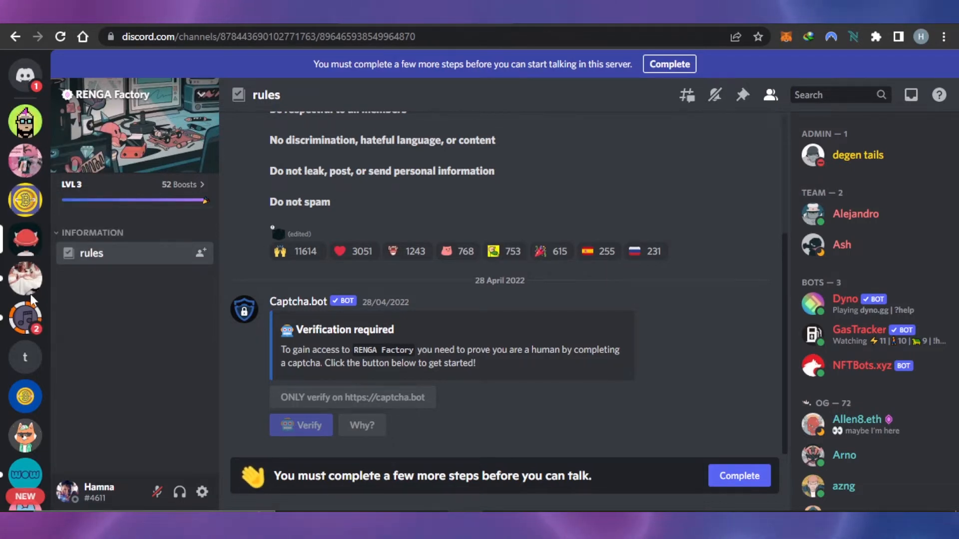
# Open the #Gaming tag on top.gg to list Gaming Discord bots.
pyautogui.click(25, 279)
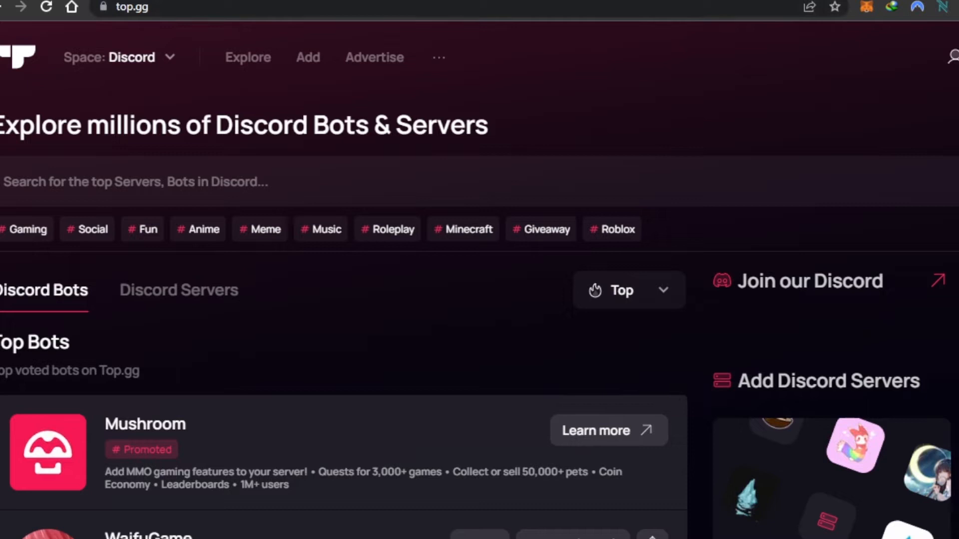
pyautogui.moveTo(138, 153)
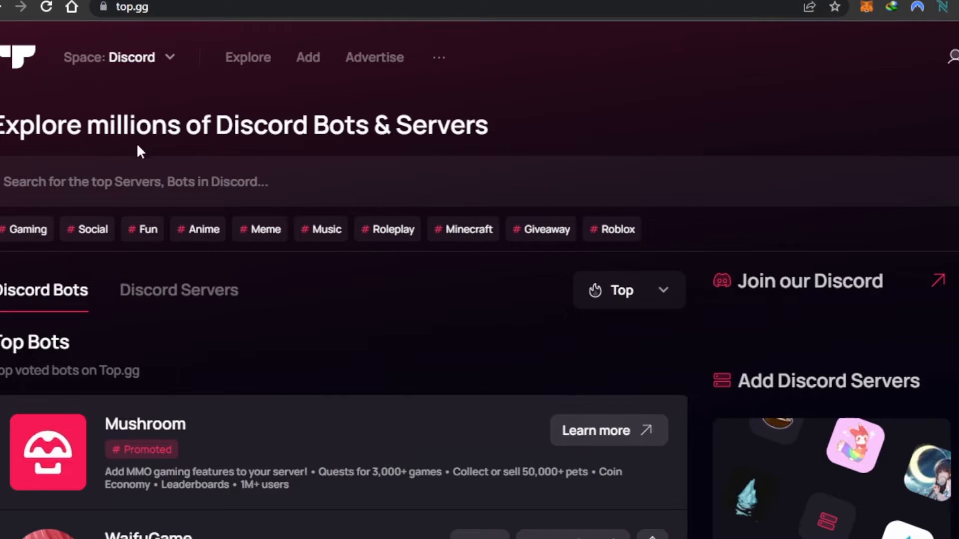
pyautogui.moveTo(133, 218)
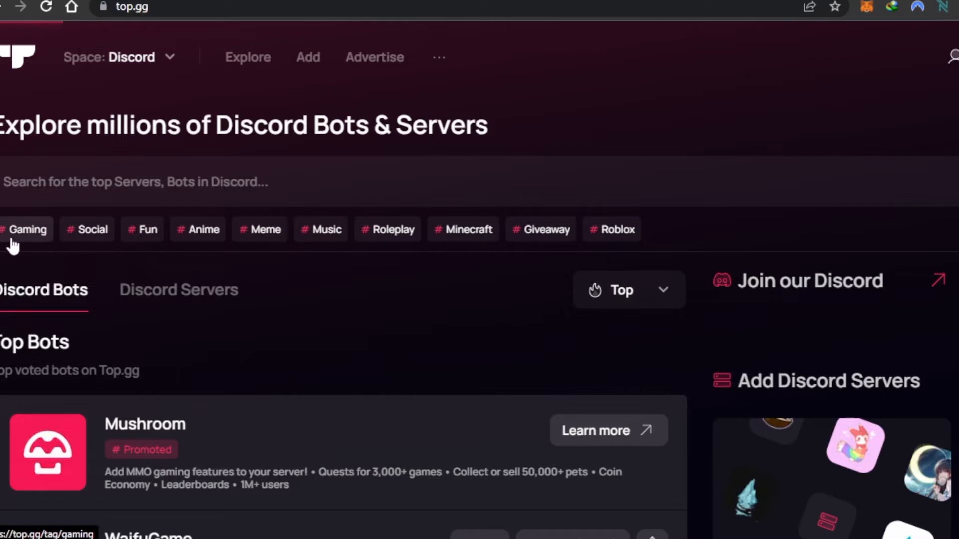
pyautogui.click(27, 229)
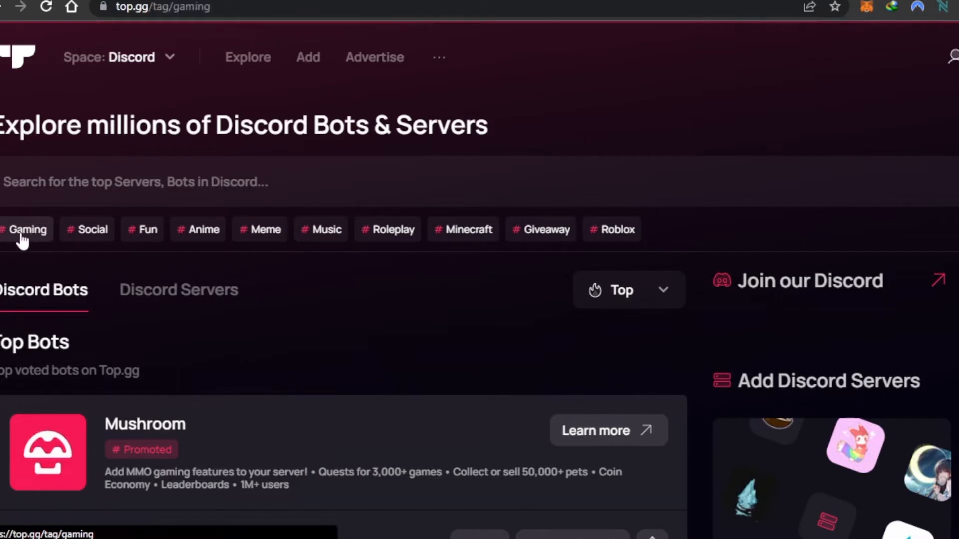
pyautogui.click(27, 229)
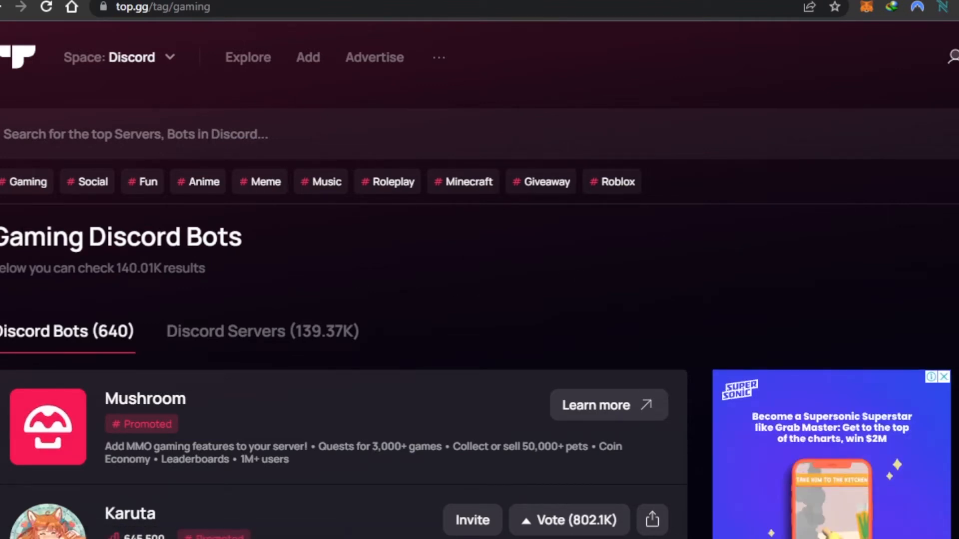
# Invite Karuta to the F.R.I.E.N.D.S. server and authorise its permissions.
pyautogui.scroll(-3)
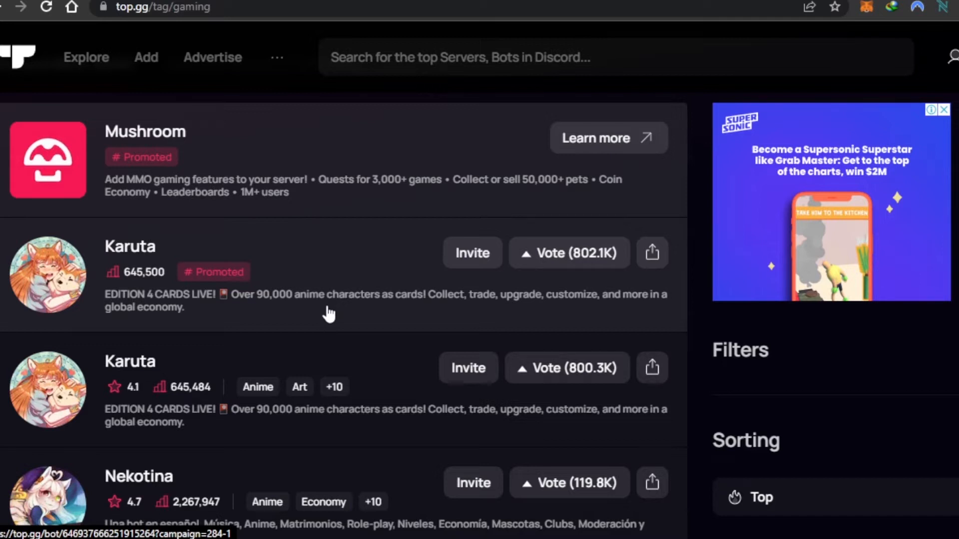
pyautogui.moveTo(400, 301)
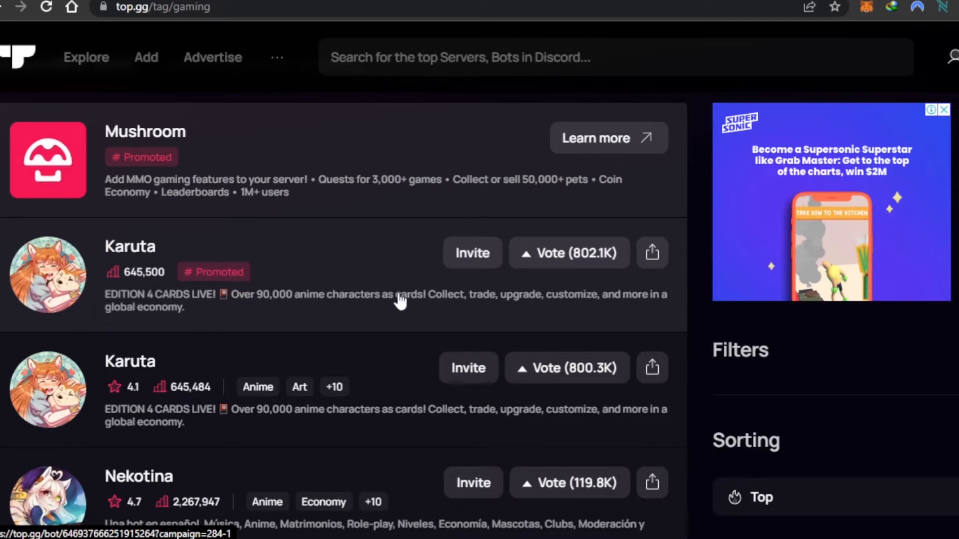
pyautogui.click(472, 253)
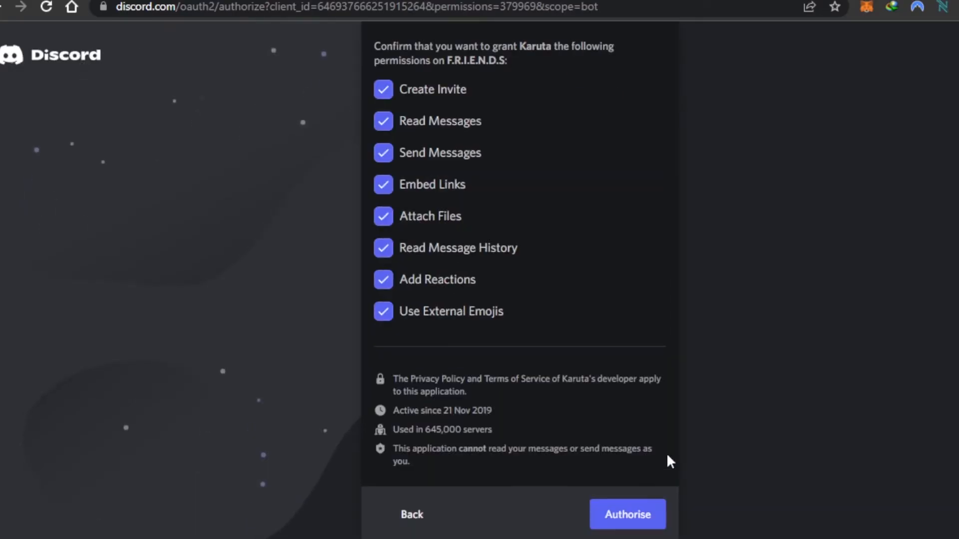
pyautogui.click(627, 514)
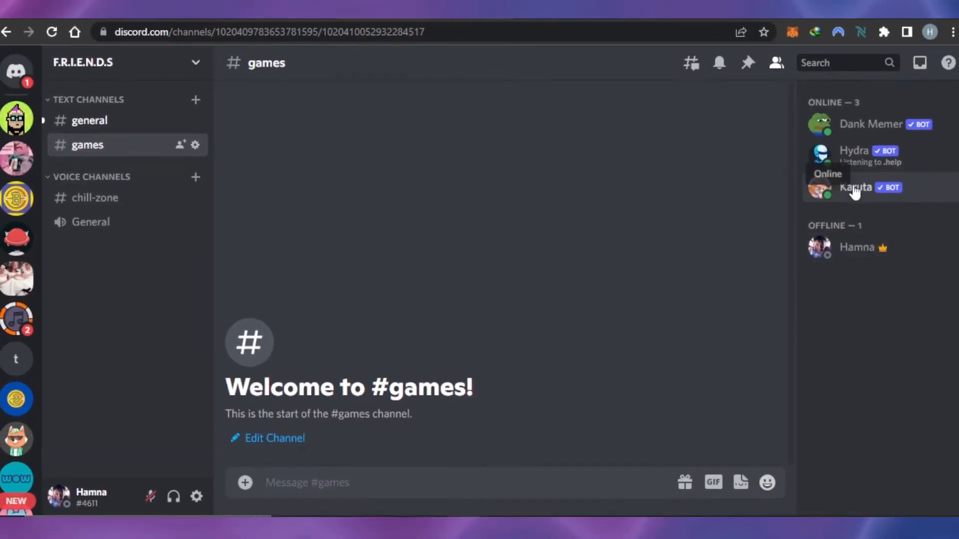
# Select Karuta in the F.R.I.E.N.D.S. member list to confirm it is an online bot.
pyautogui.click(856, 187)
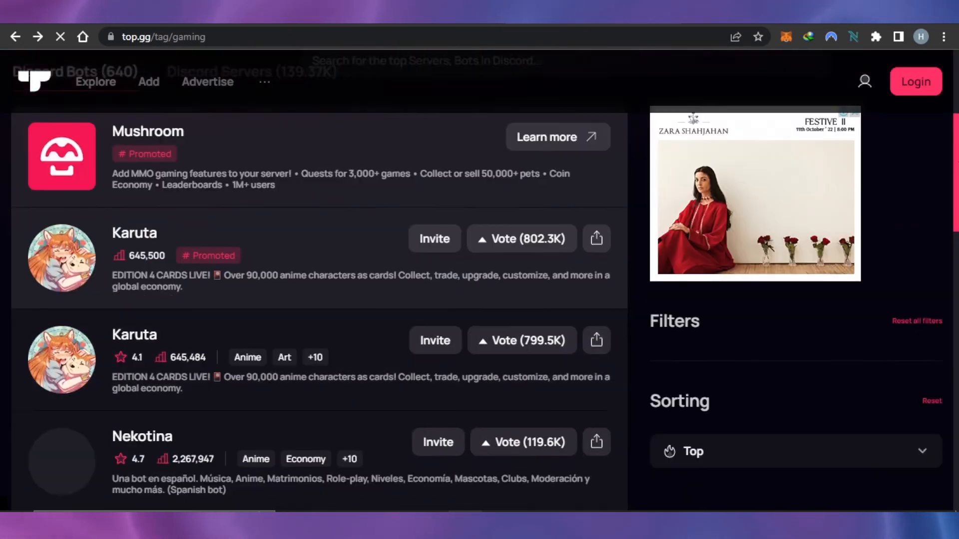
pyautogui.scroll(-3)
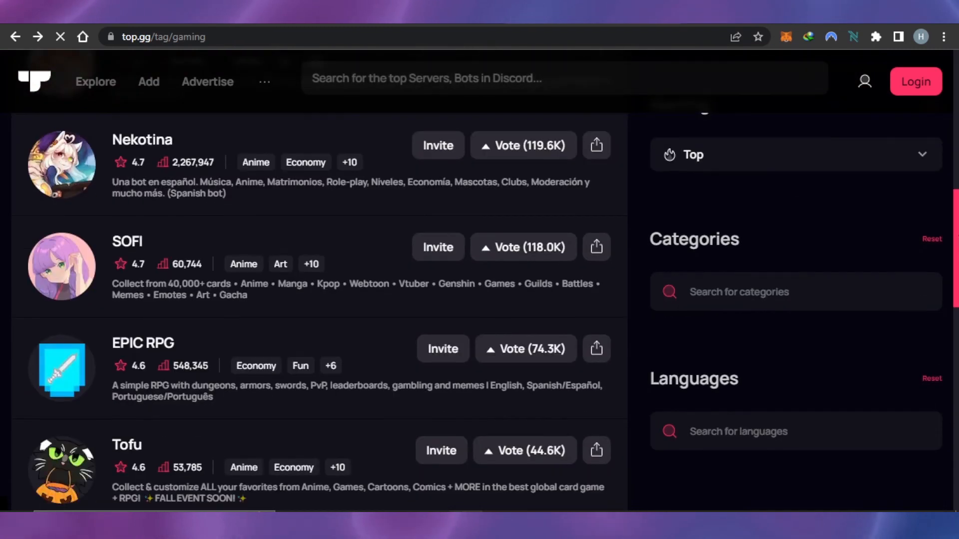
pyautogui.scroll(-3)
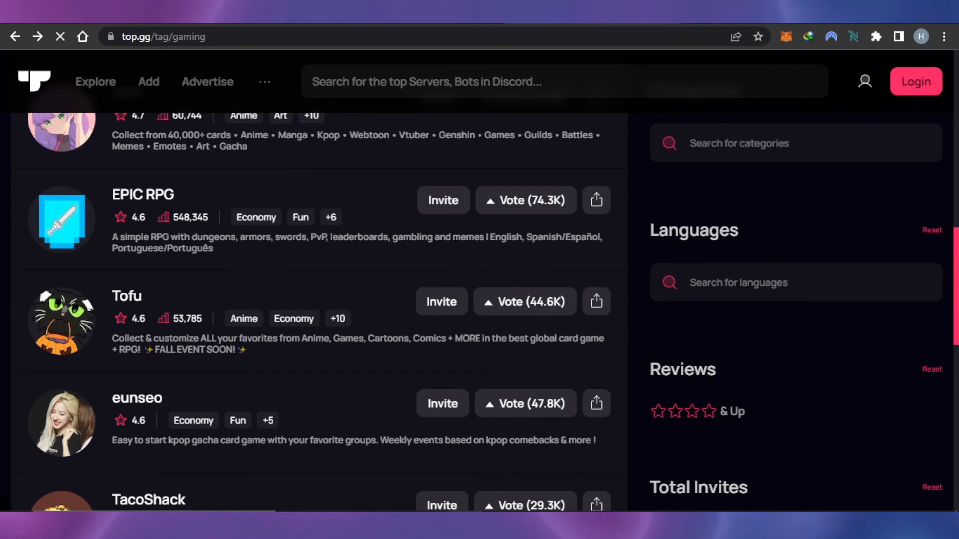
pyautogui.scroll(-3)
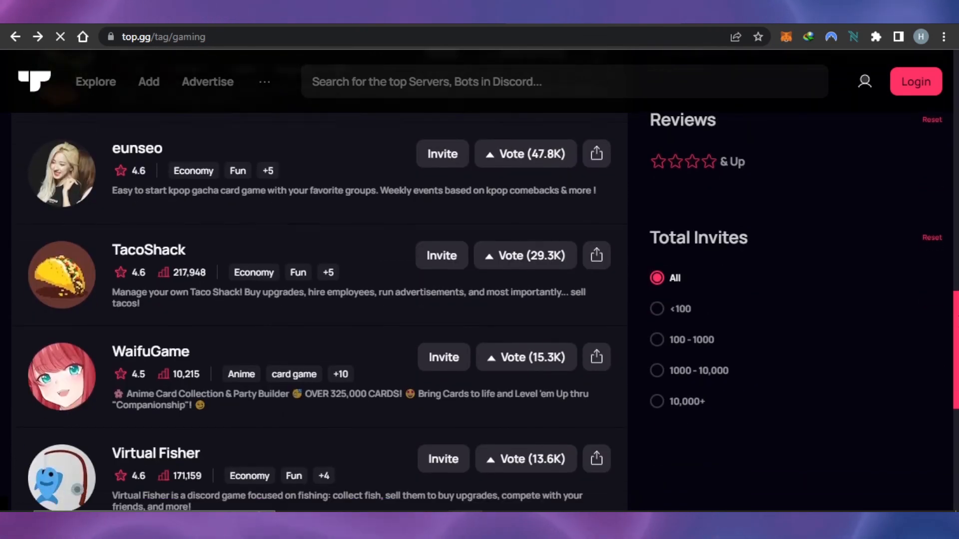
pyautogui.scroll(-3)
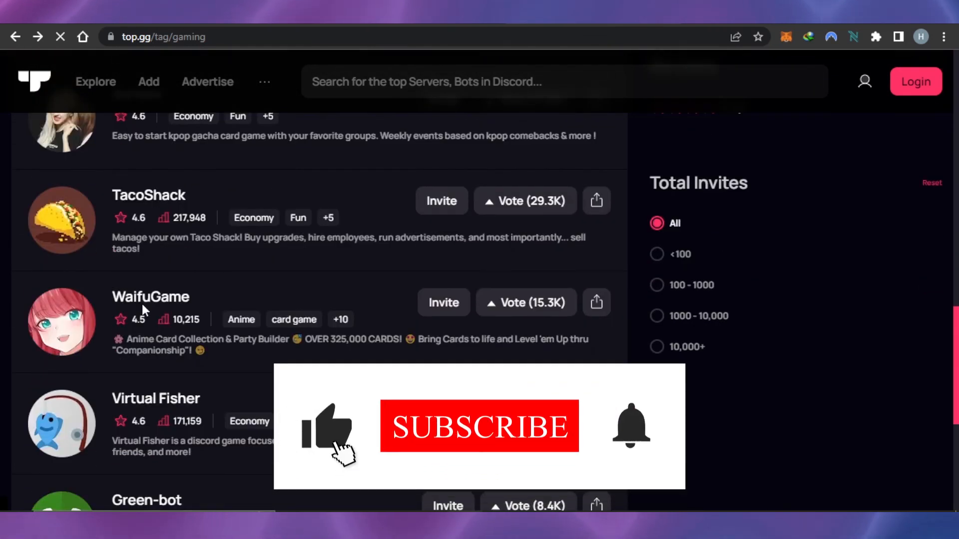